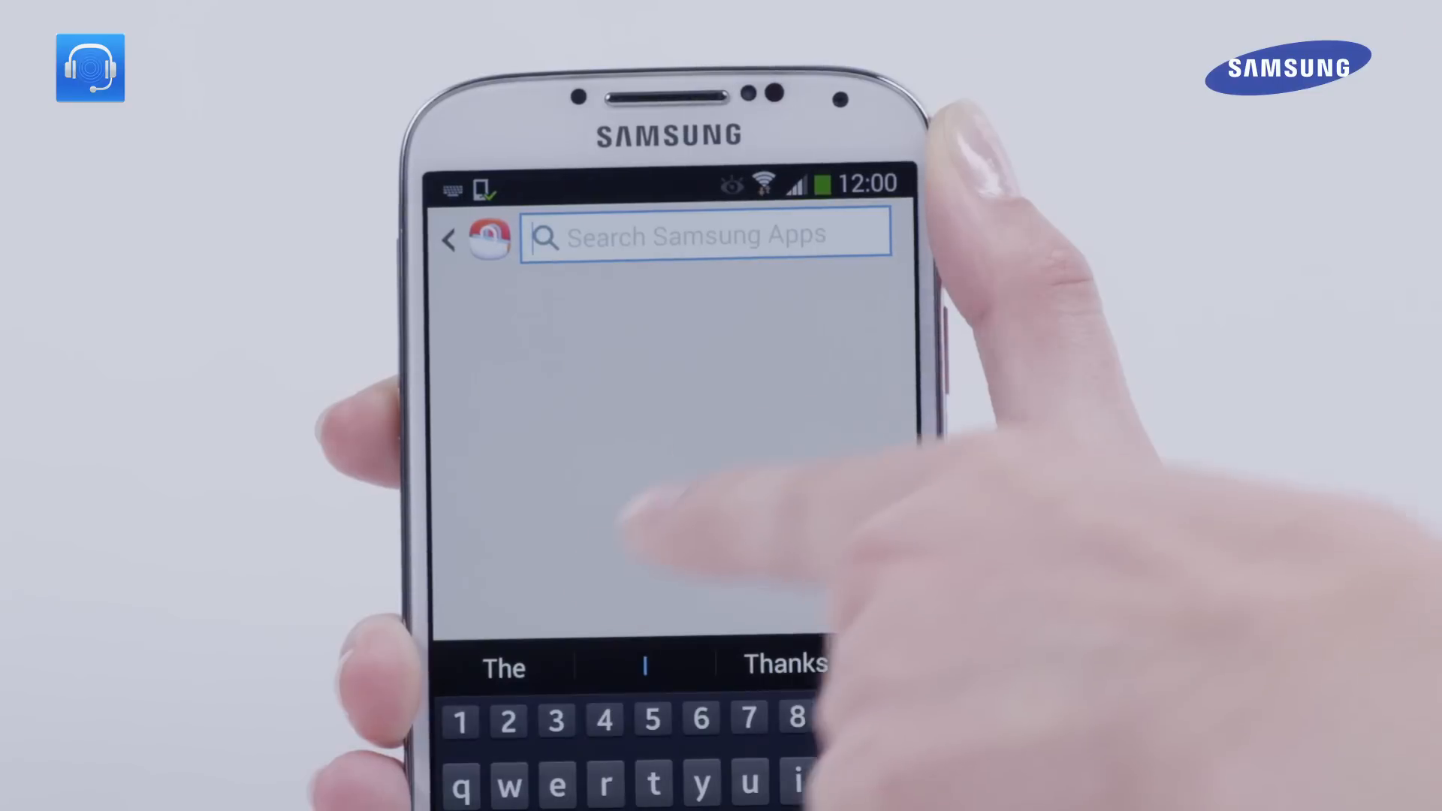
Step: Search Samsung Apps for Smart Tutor and bring up its details page
text(s)
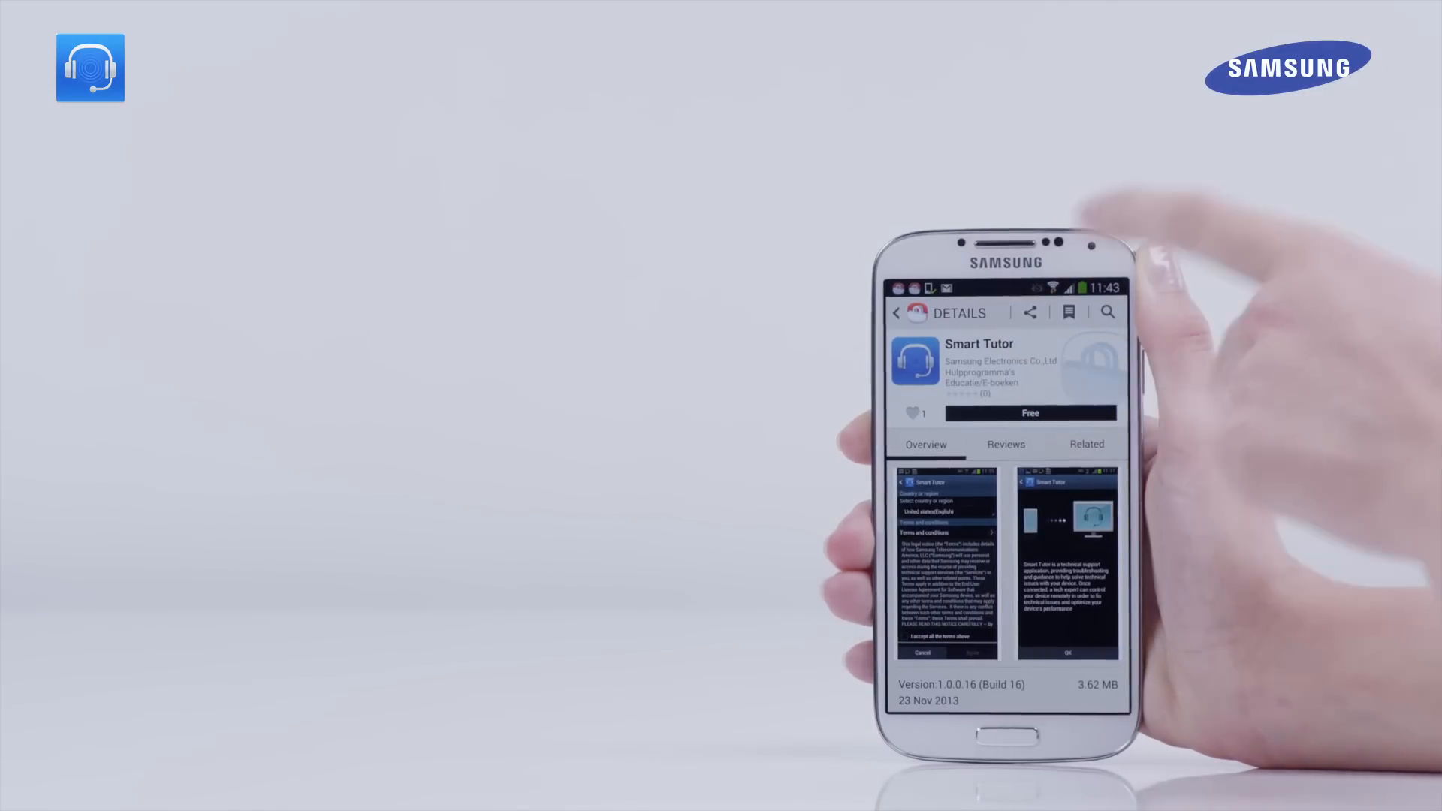
Step: Get the free Smart Tutor app, accepting its permissions to start the download
click(1029, 413)
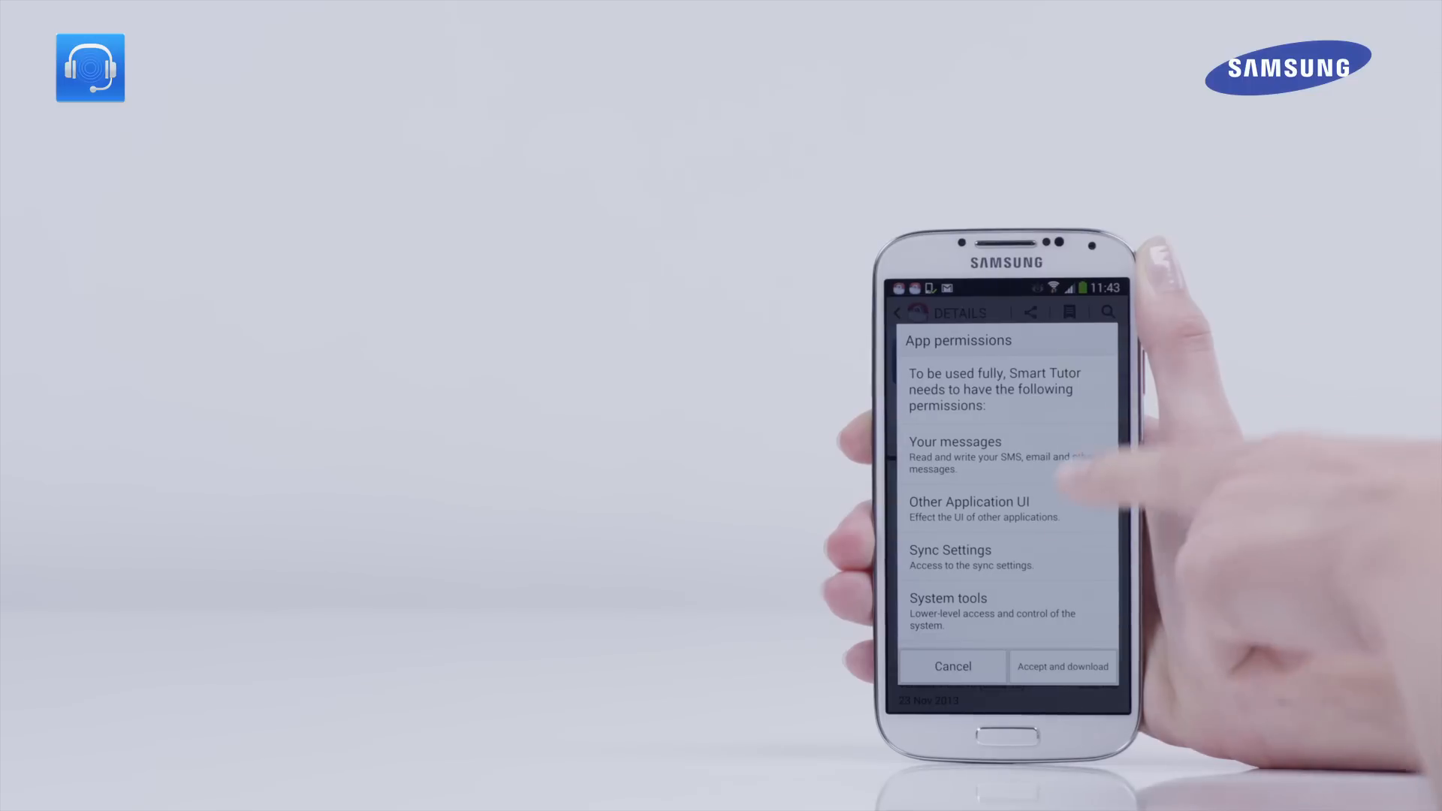
click(1062, 665)
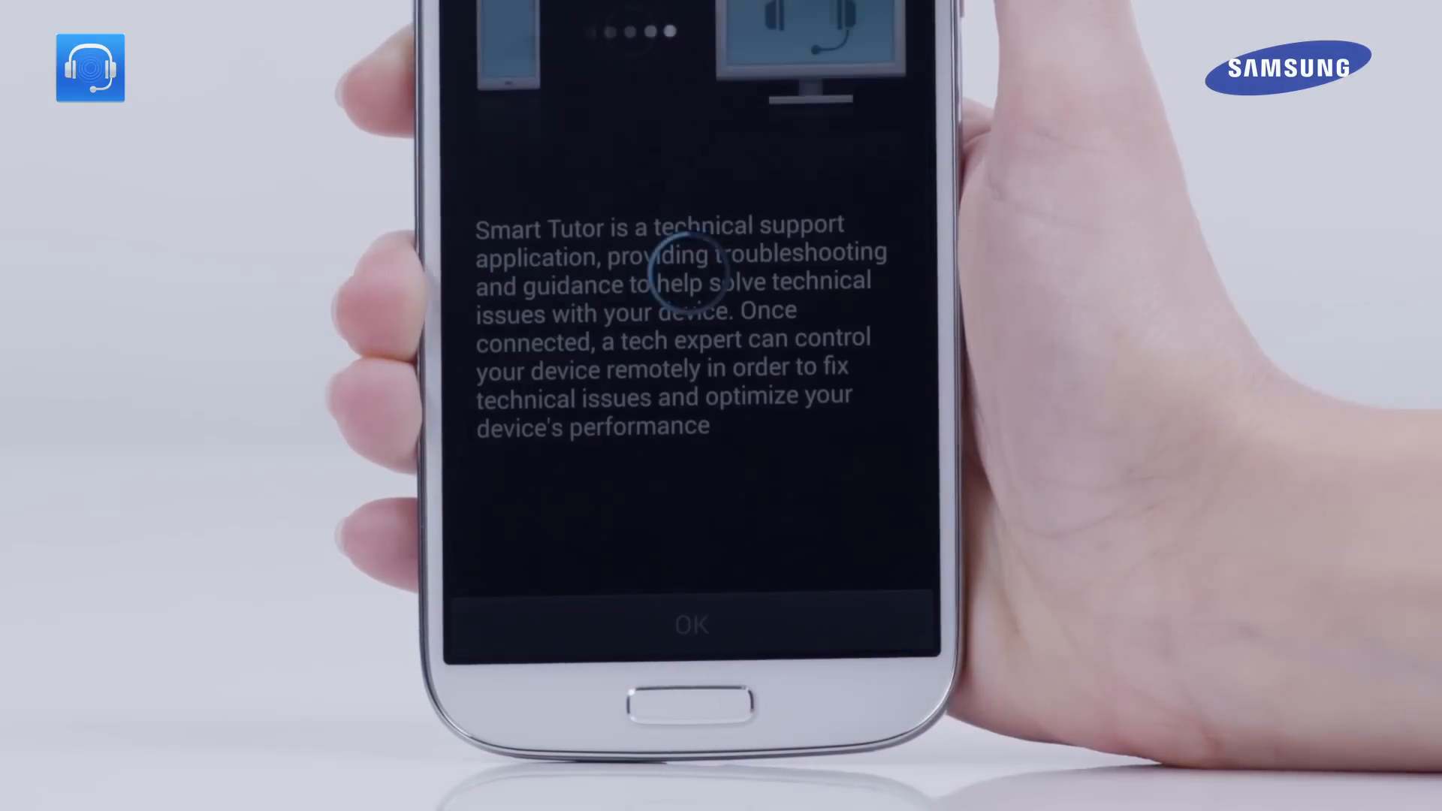
Step: Dismiss Smart Tutor's intro and go to Security settings from the Install blocked dialog
click(691, 623)
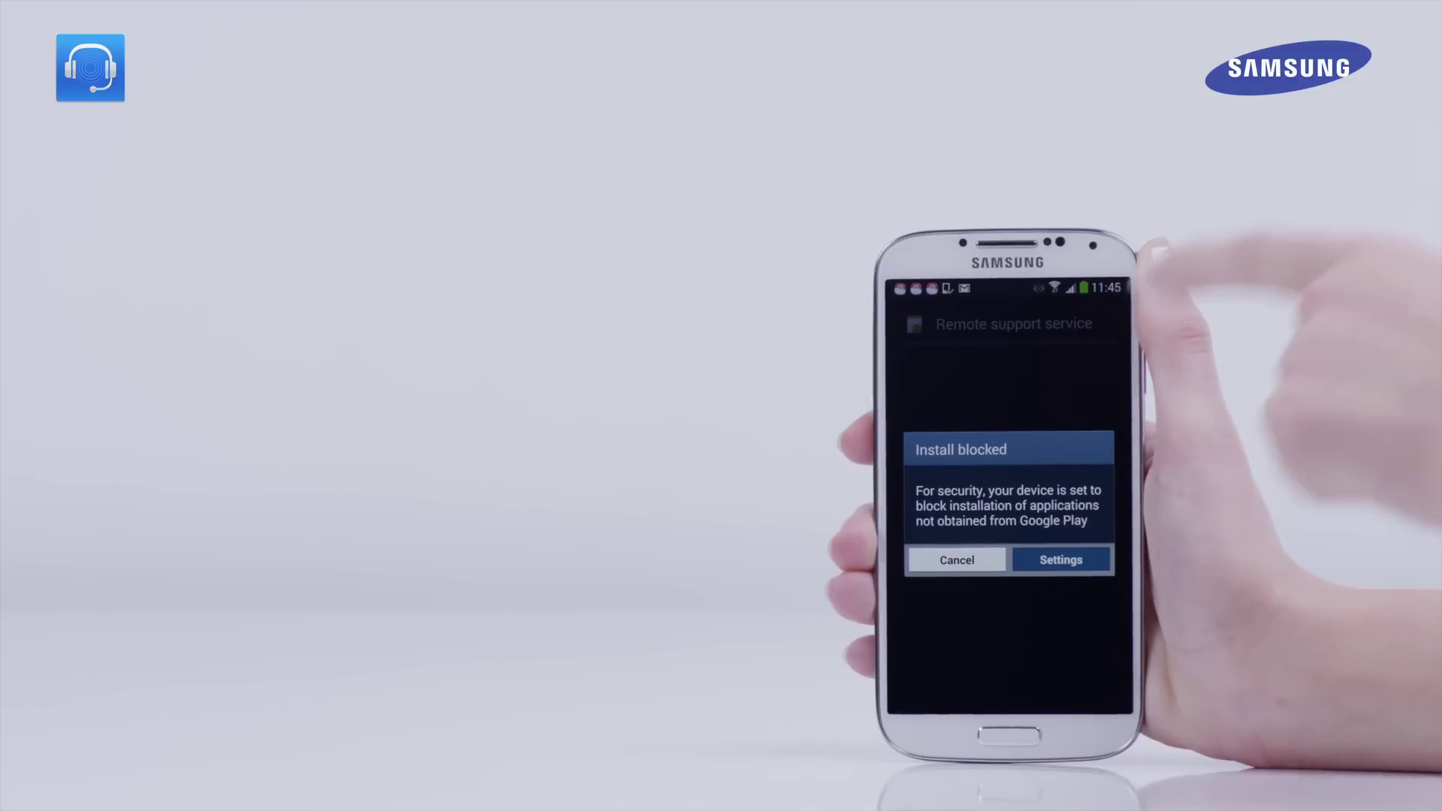
click(1059, 559)
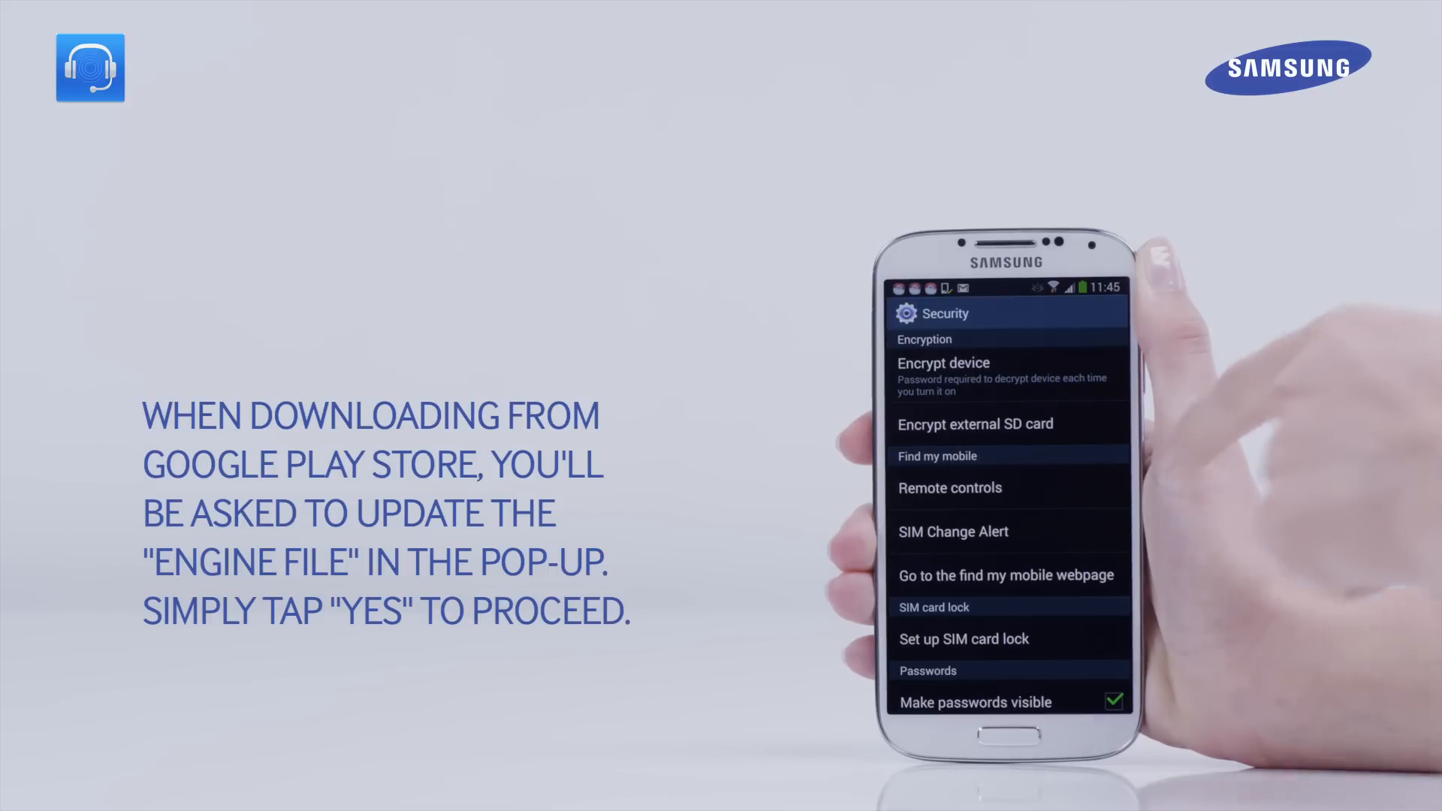
Step: Tick Unknown sources in Security and confirm the warning to allow such installs
scroll(down, 3)
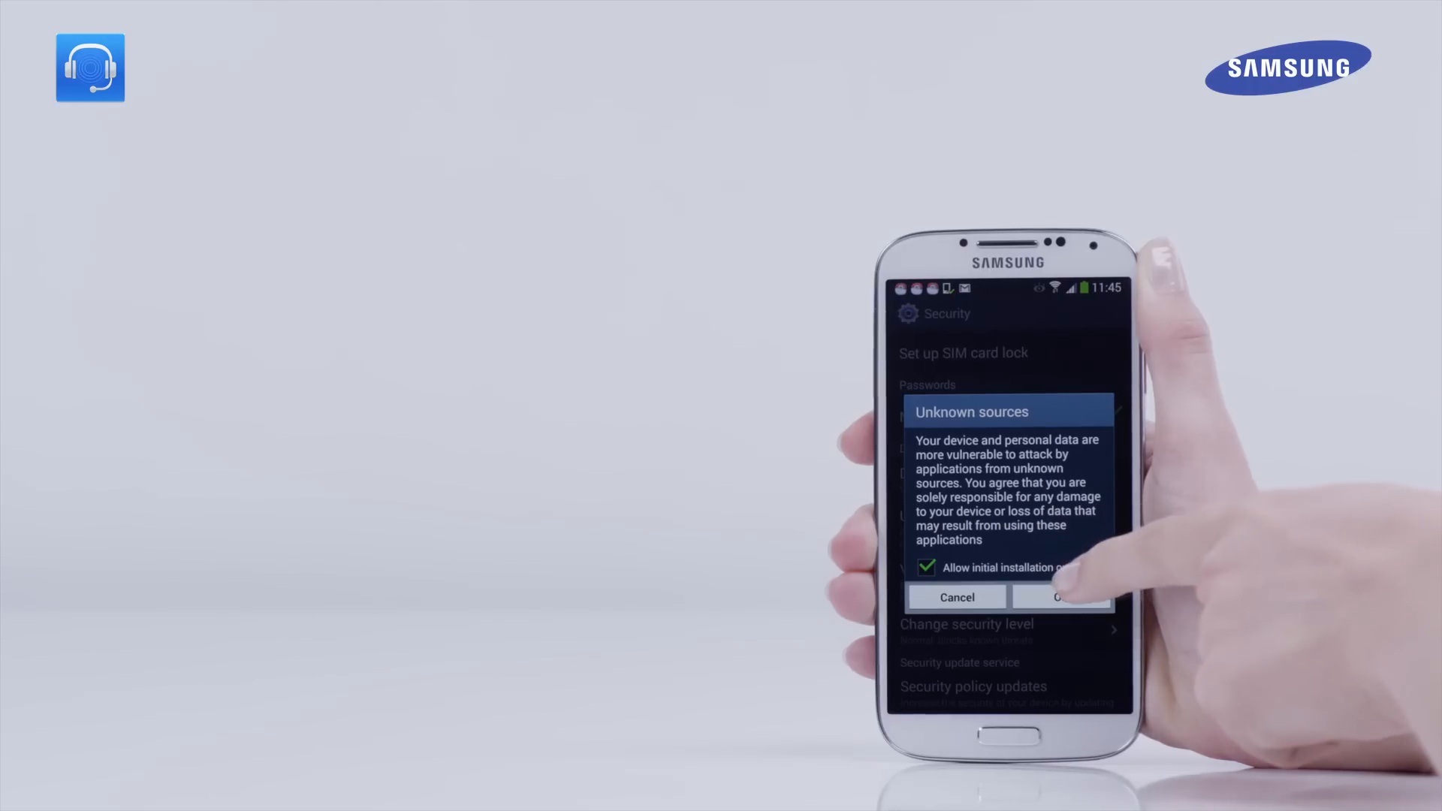
click(1062, 597)
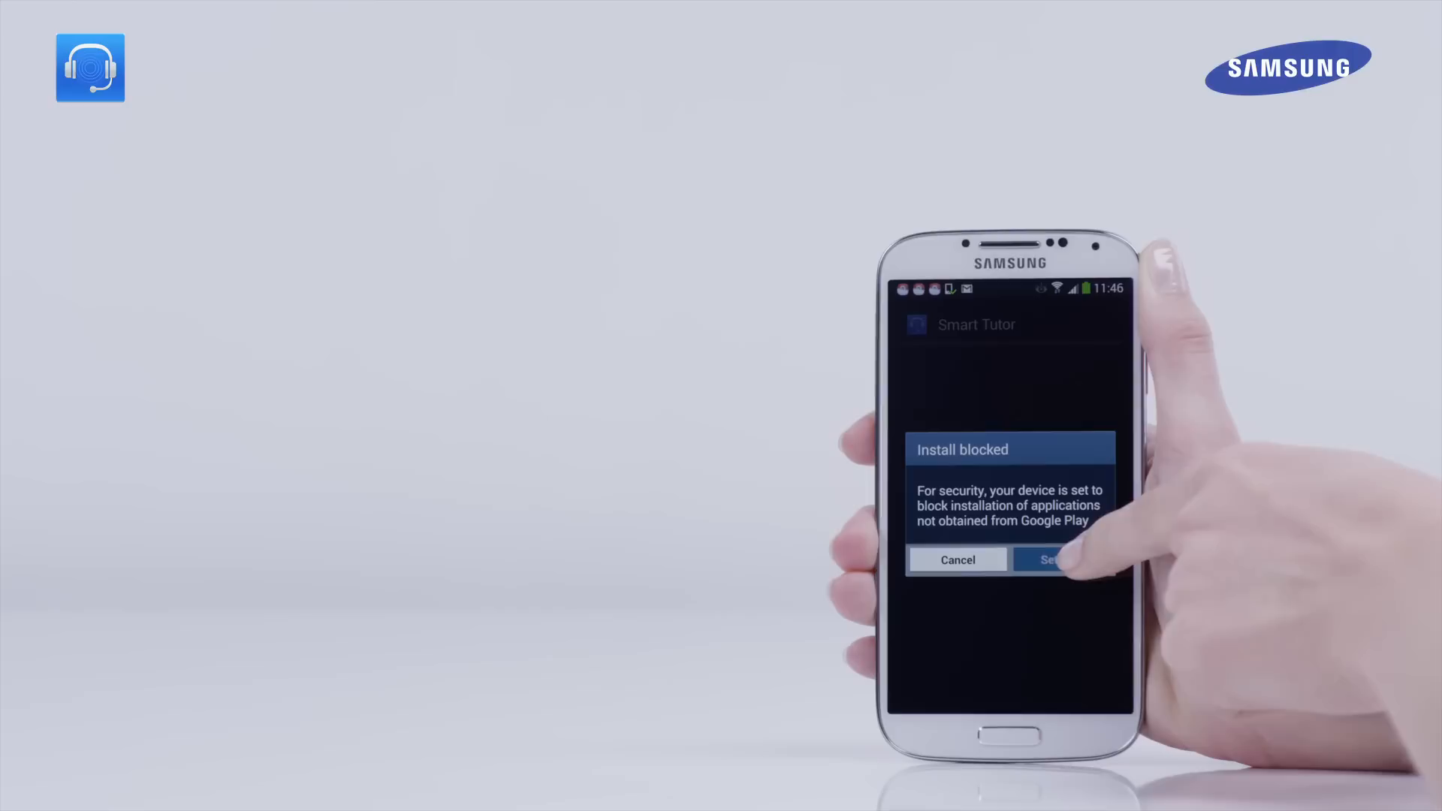
Step: Review all permissions for the Smart Tutor update and install it through Package Installer
click(1053, 560)
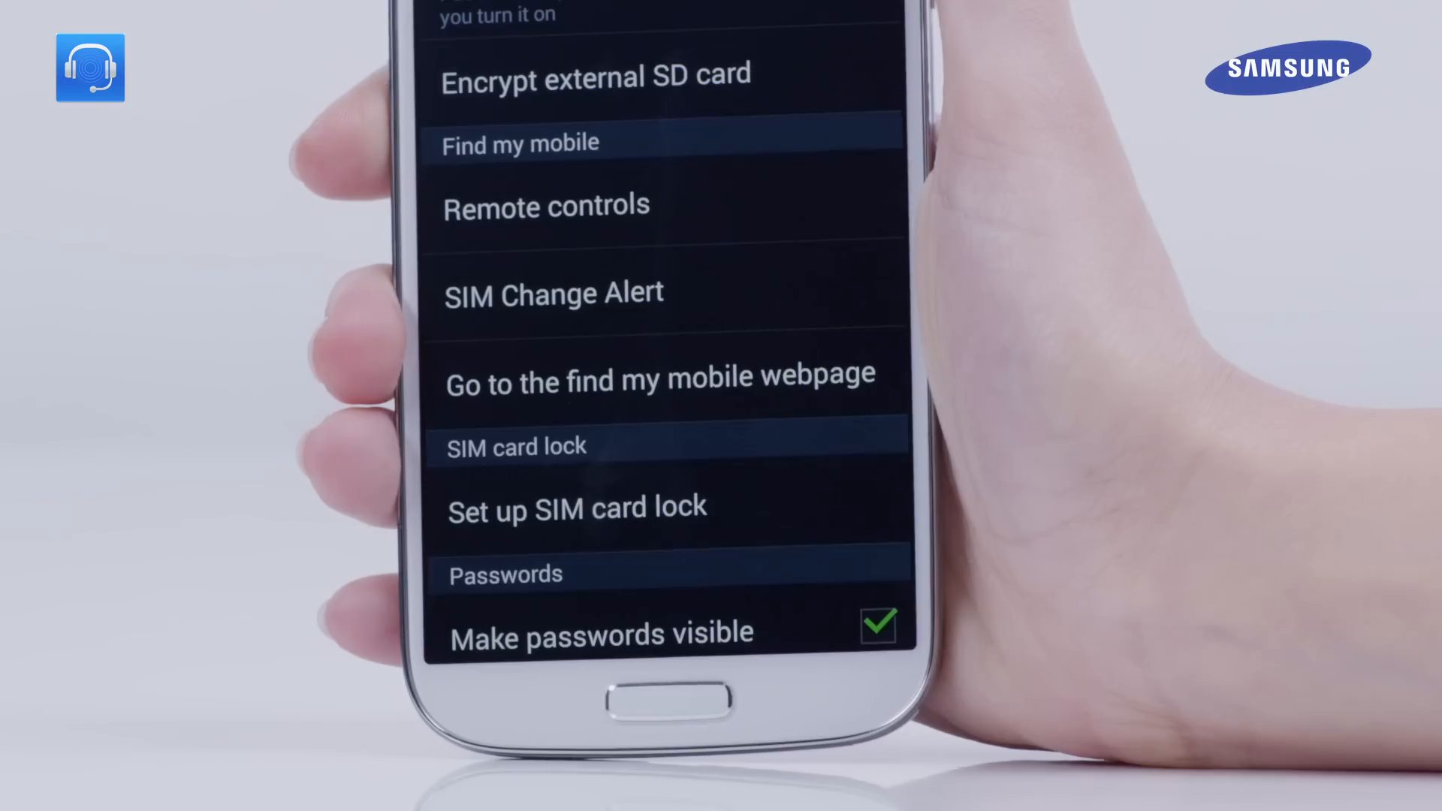
scroll(down, 3)
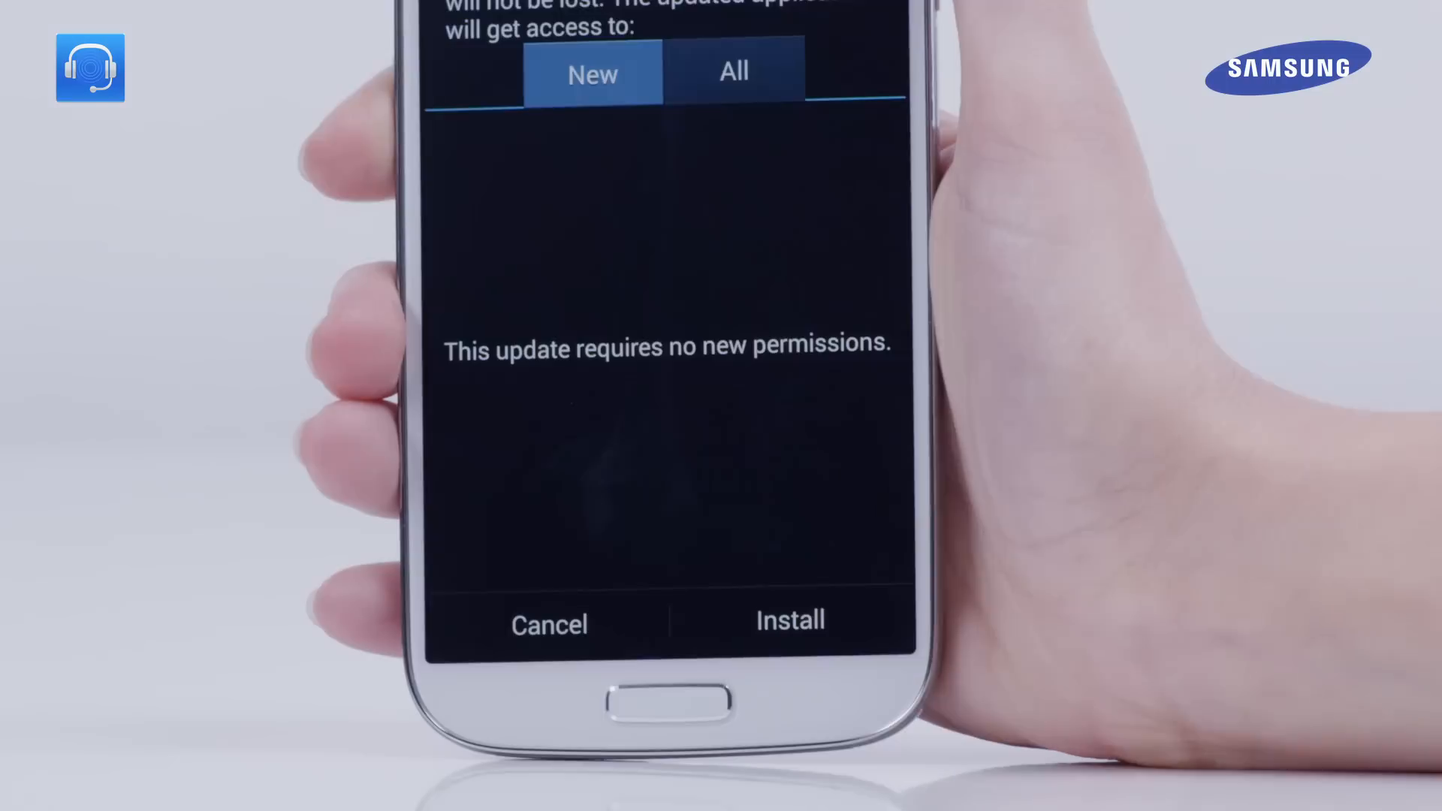
click(733, 71)
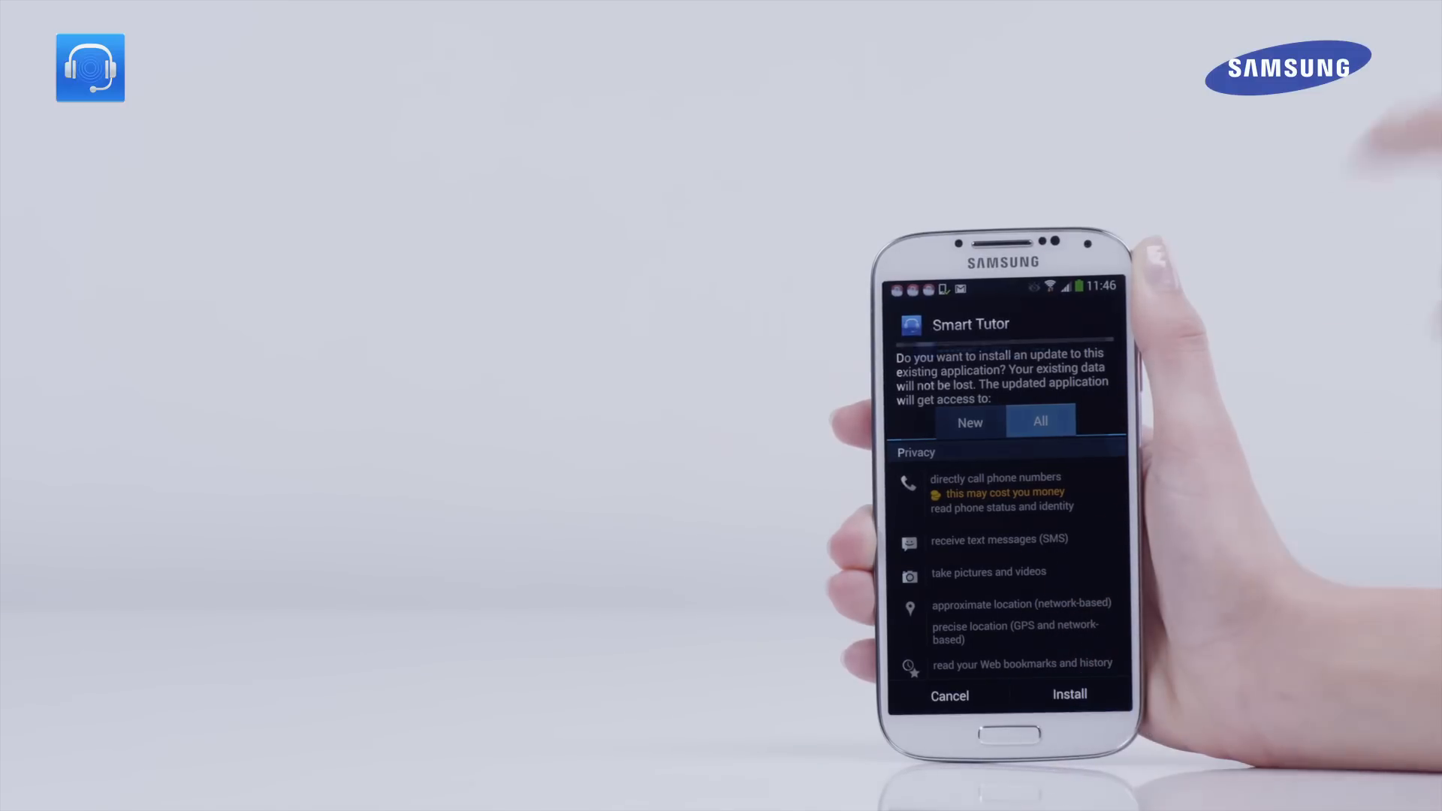
click(1068, 694)
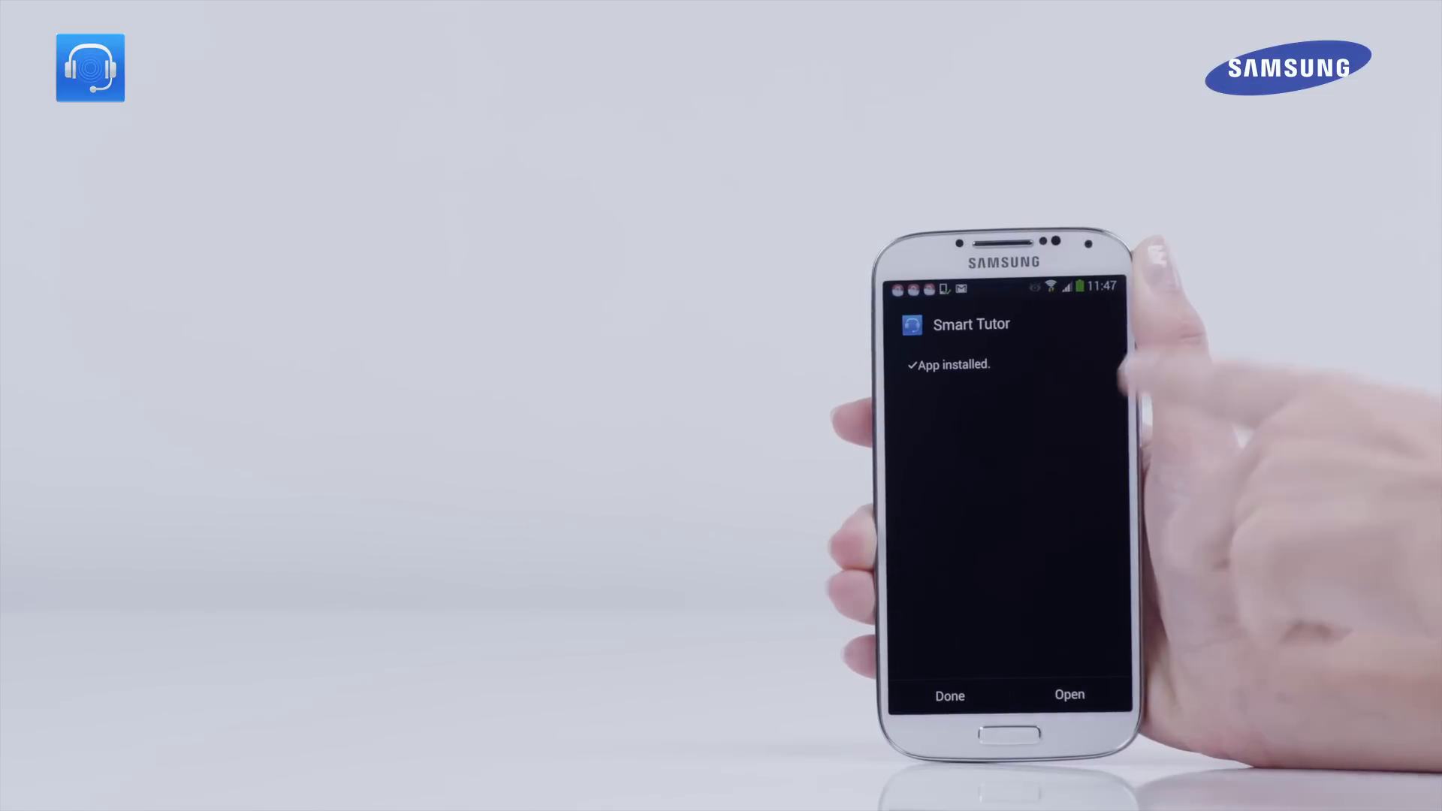
Step: Launch Smart Tutor, accept all the terms above and agree to continue
click(1068, 696)
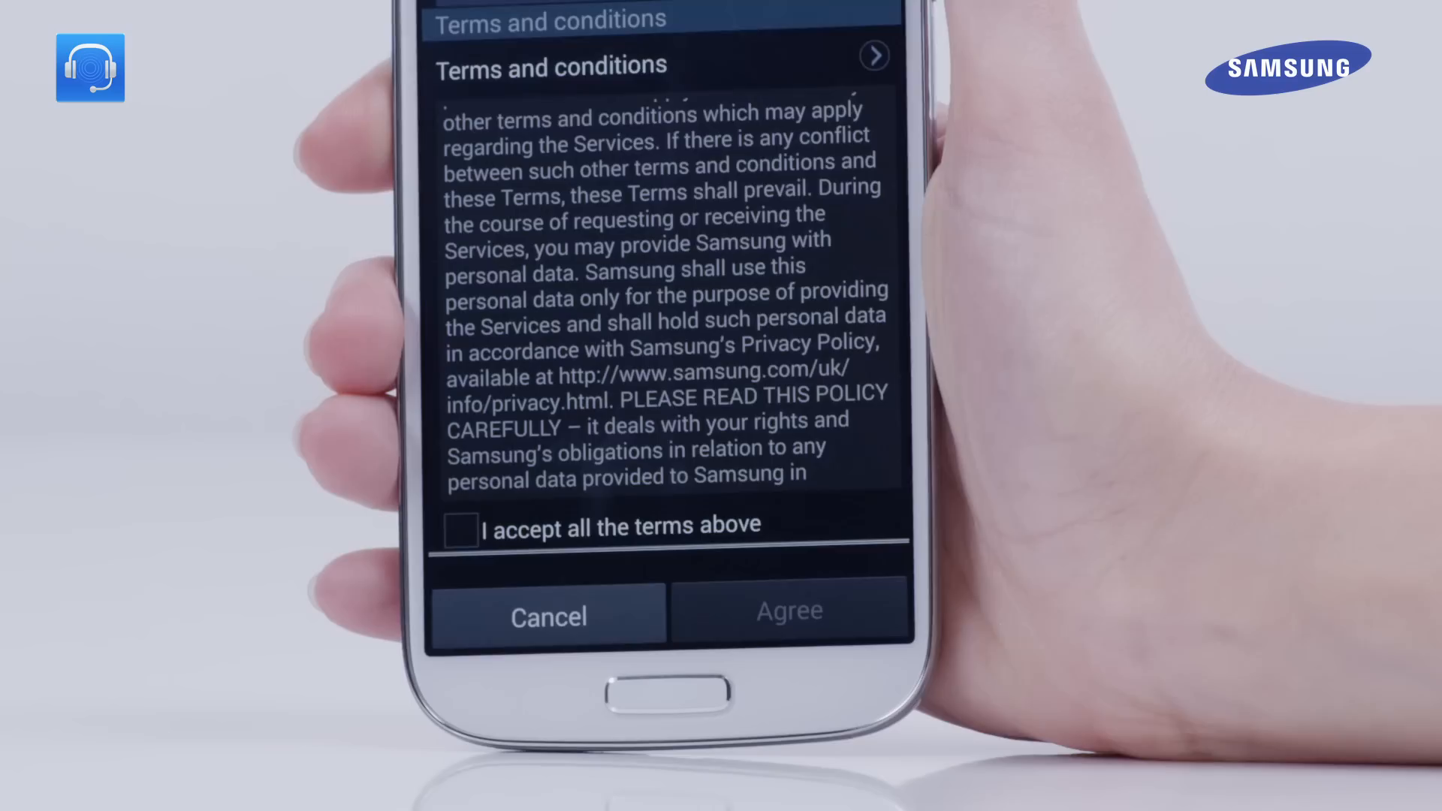
click(460, 530)
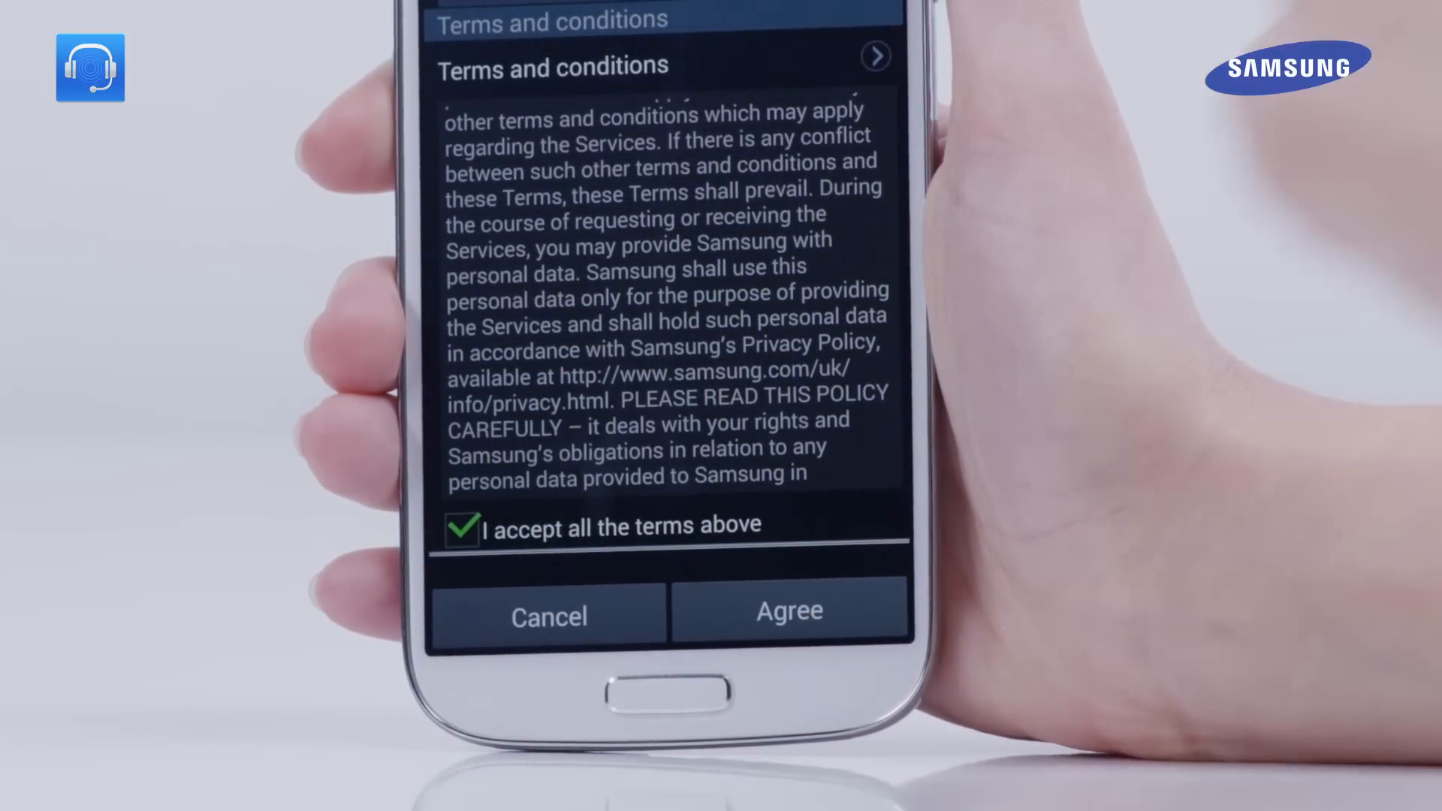
click(789, 611)
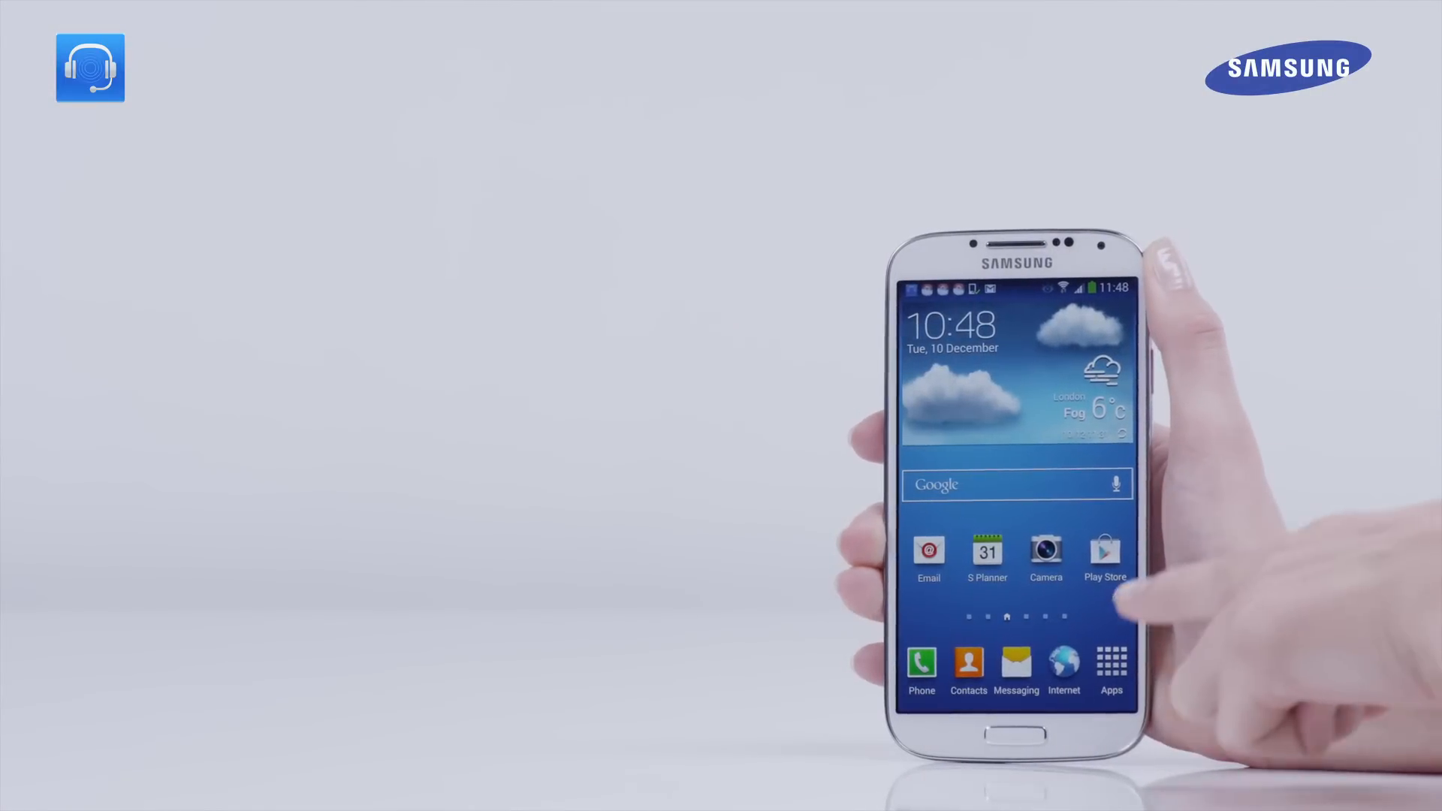
Step: From the home screen go into Settings and bring up the Security page
click(1112, 660)
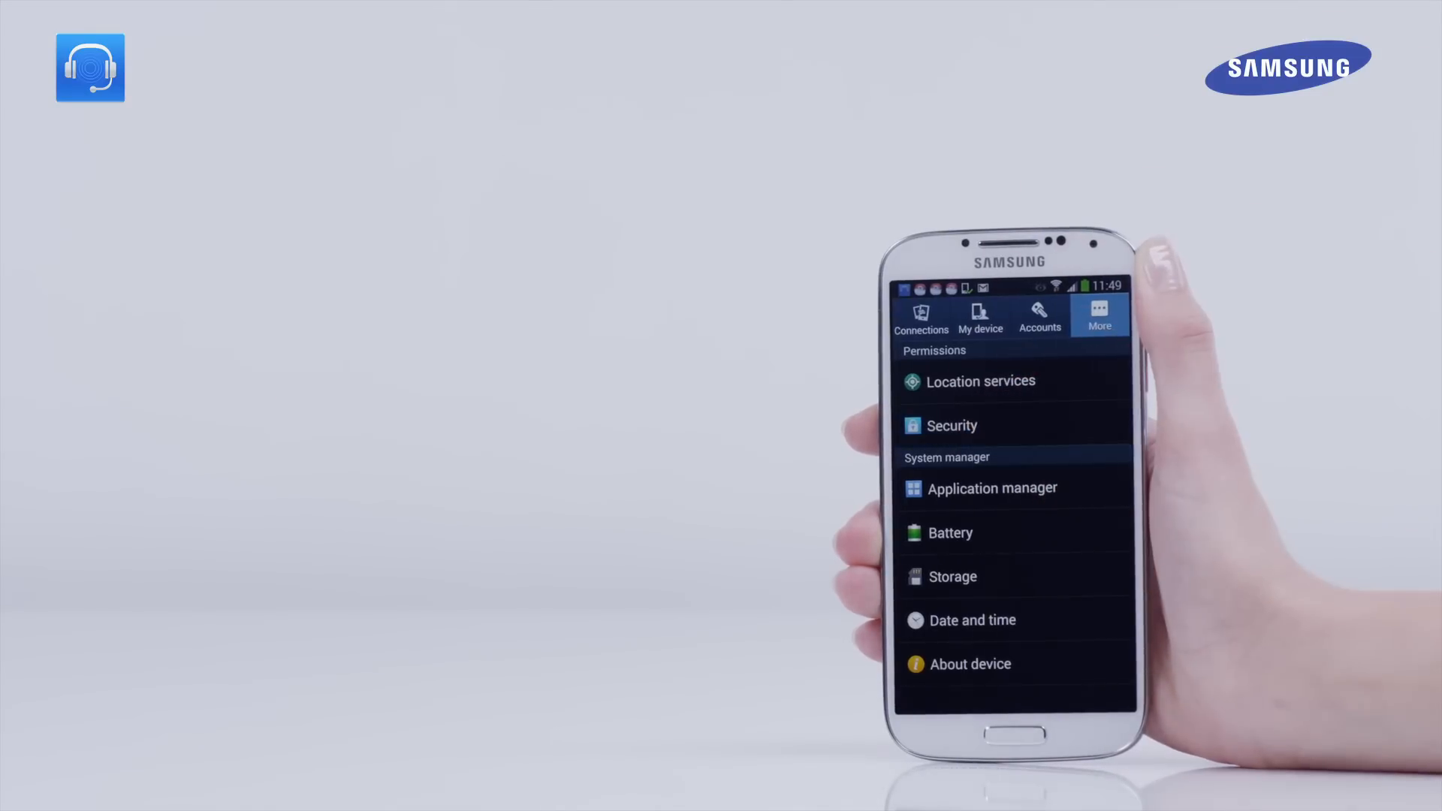
click(952, 425)
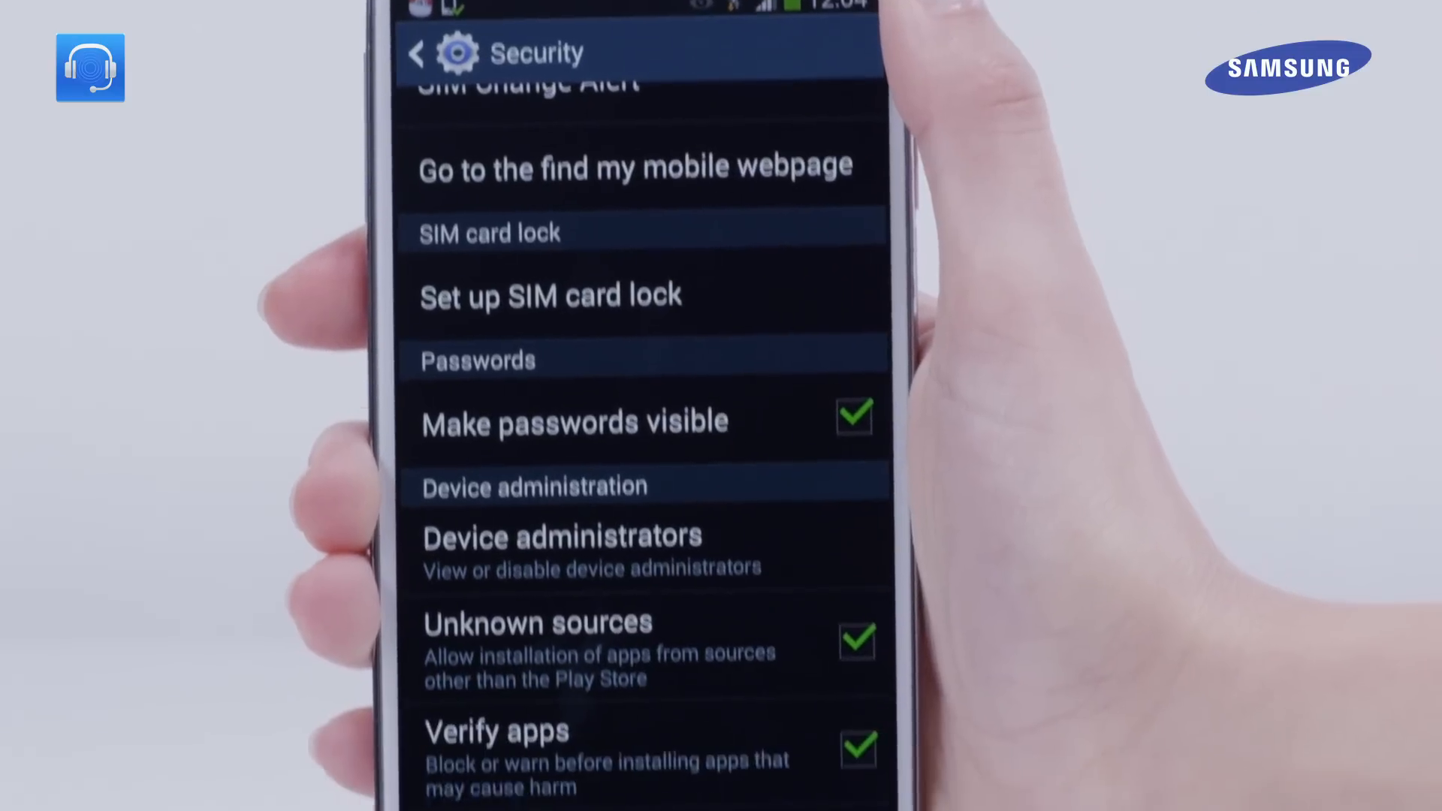